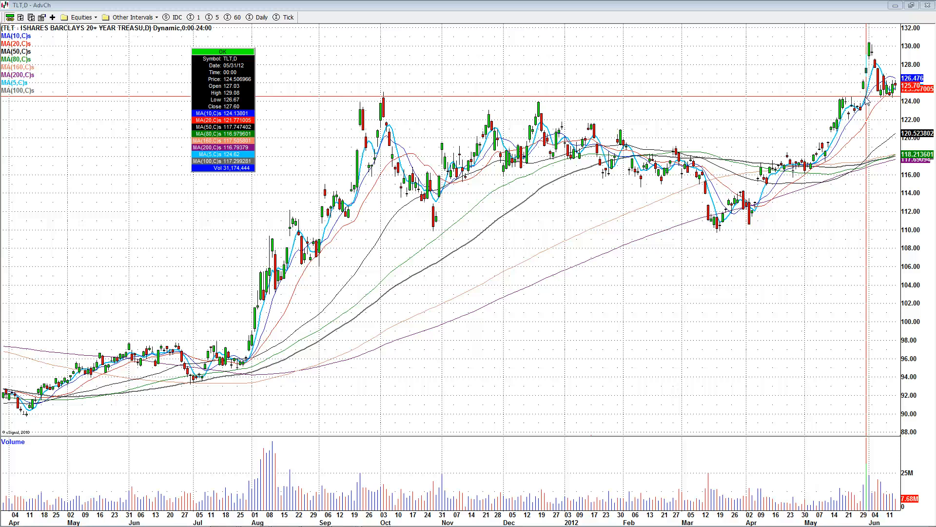
mouse_move(611, 232)
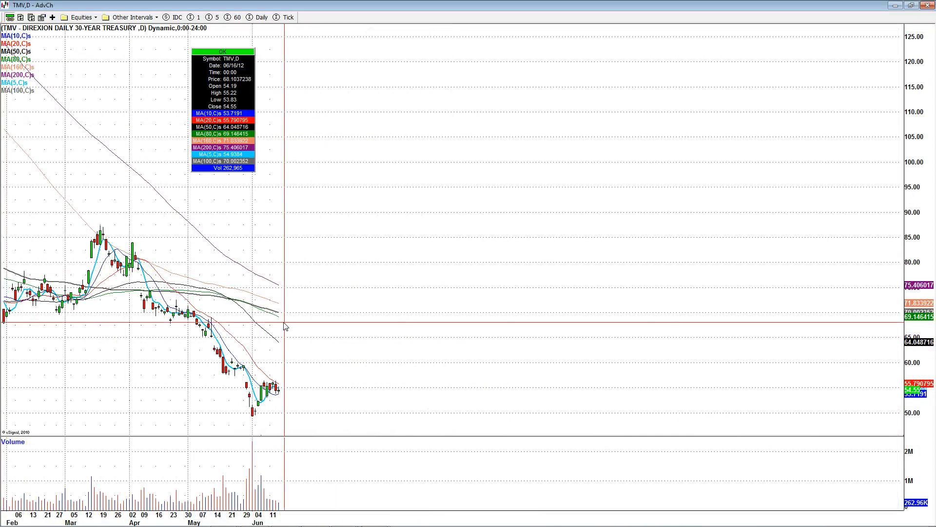
mouse_move(207, 386)
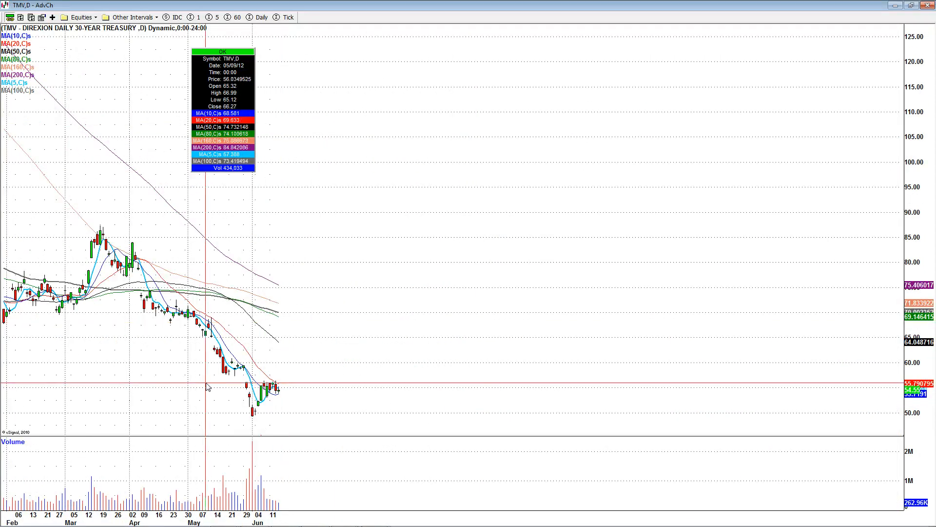